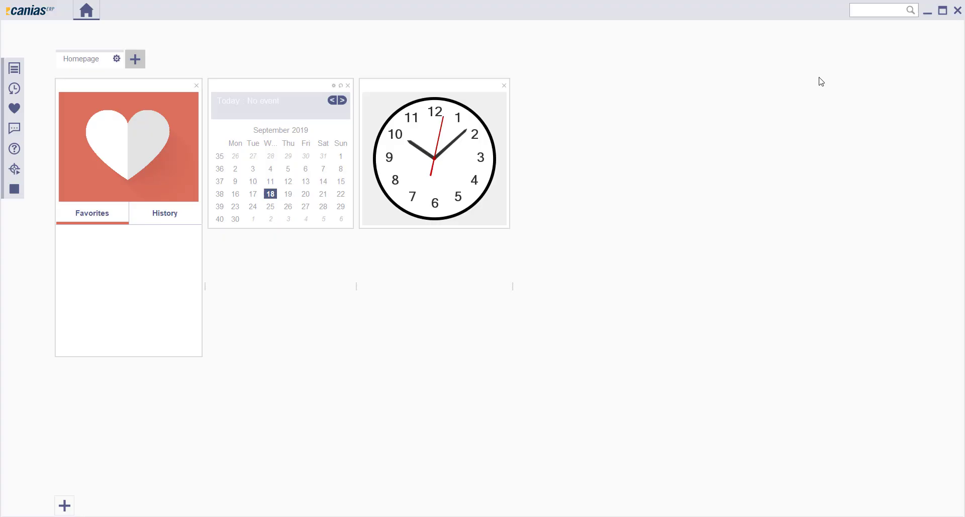
{"action": "mouse_move", "coordinate": [854, 61]}
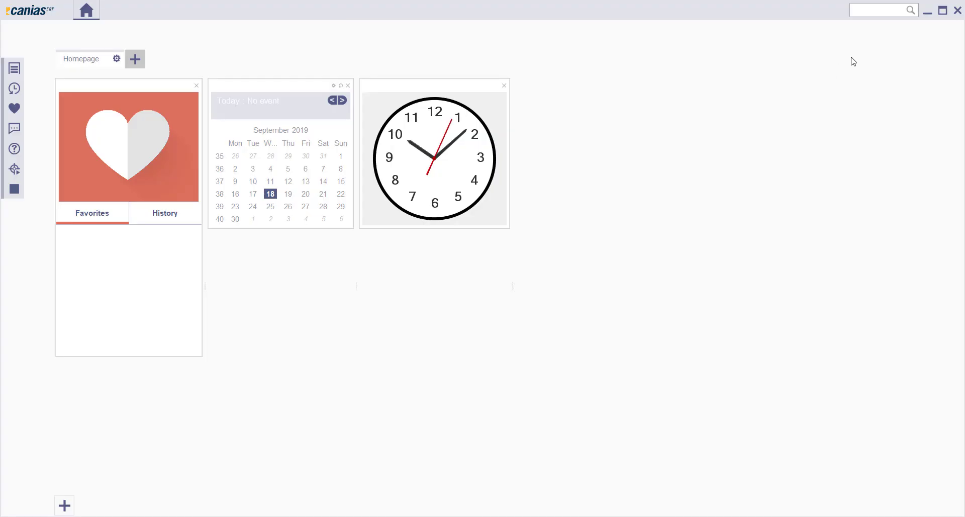
- Look up transaction VERT01 to reach the Invoice Verification screen
{"action": "left_click", "coordinate": [881, 9]}
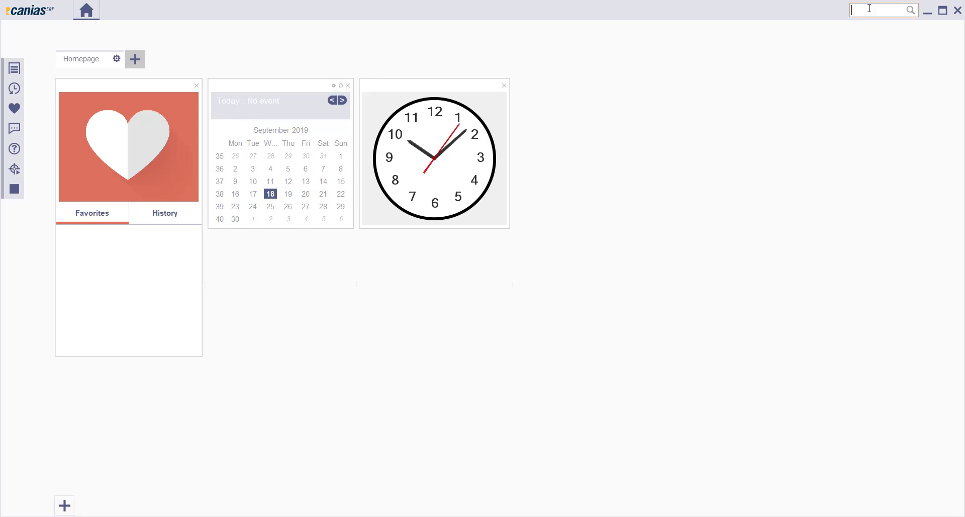
{"action": "type", "text": "vert01"}
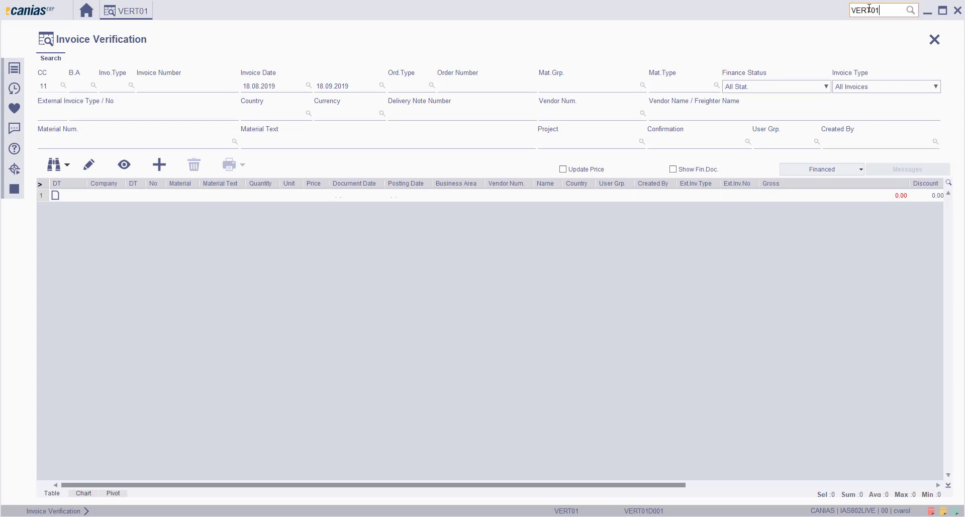
{"action": "mouse_move", "coordinate": [550, 17]}
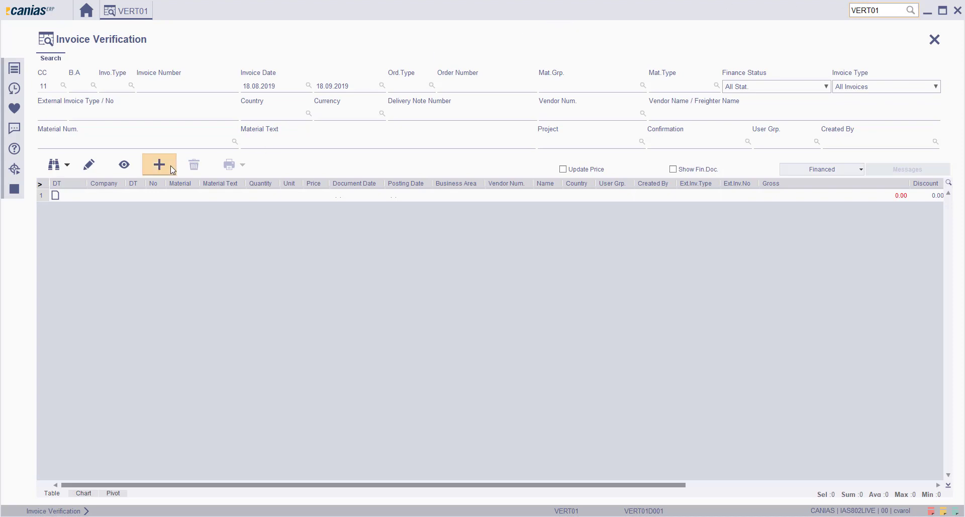
- Create a new invoice header with type 60 and vendor 00000005 and confirm it
{"action": "left_click", "coordinate": [158, 164]}
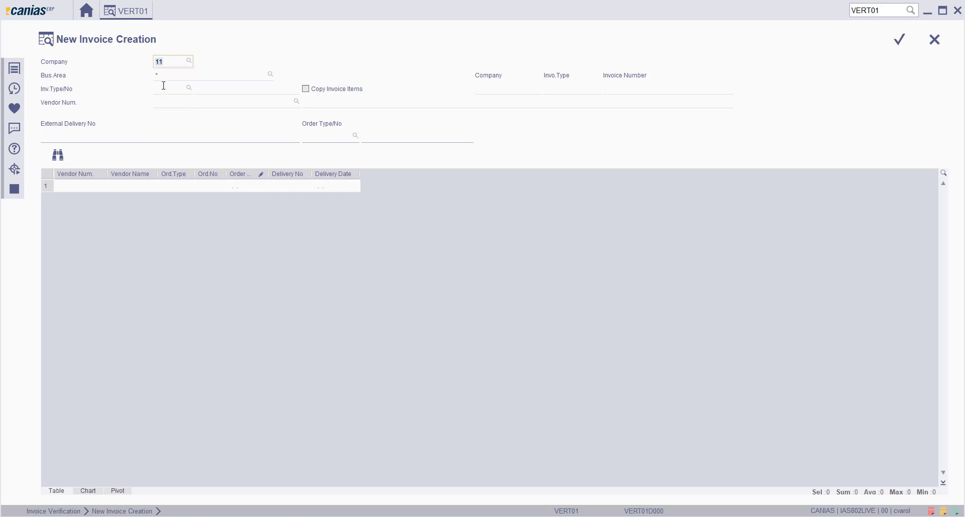
{"action": "left_click", "coordinate": [172, 88]}
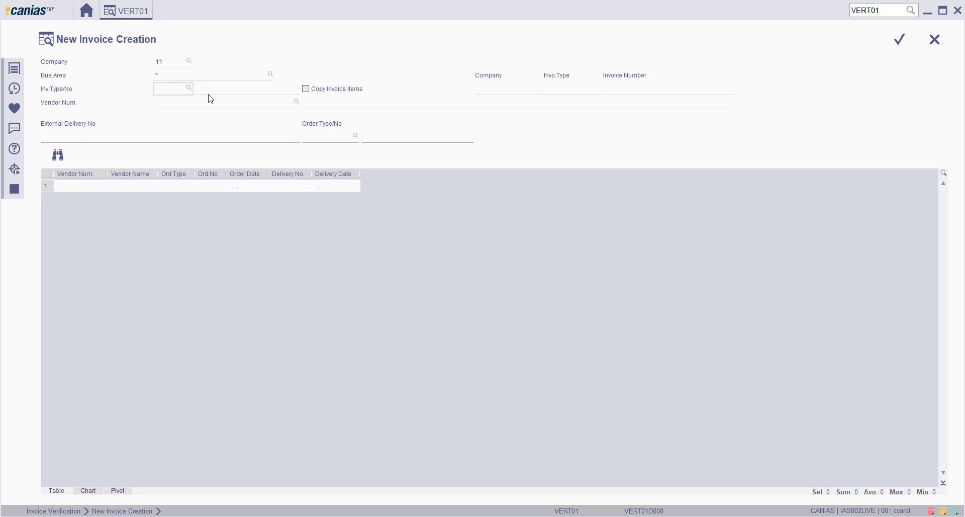
{"action": "type", "text": "60"}
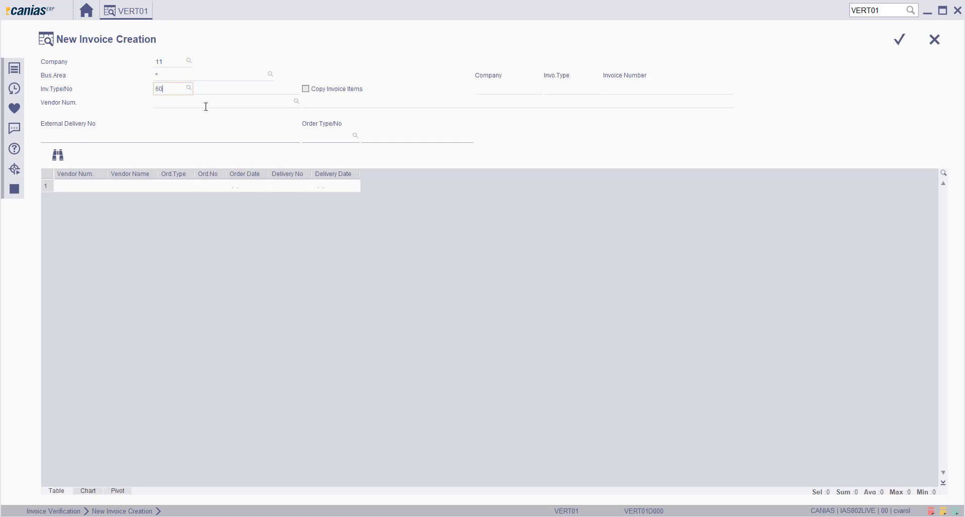
{"action": "type", "text": "00000005"}
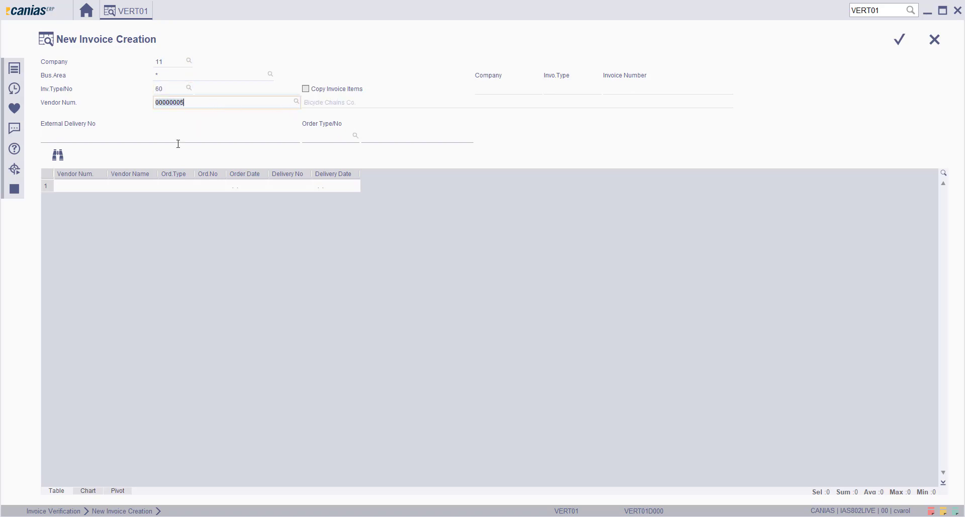
{"action": "mouse_move", "coordinate": [775, 92]}
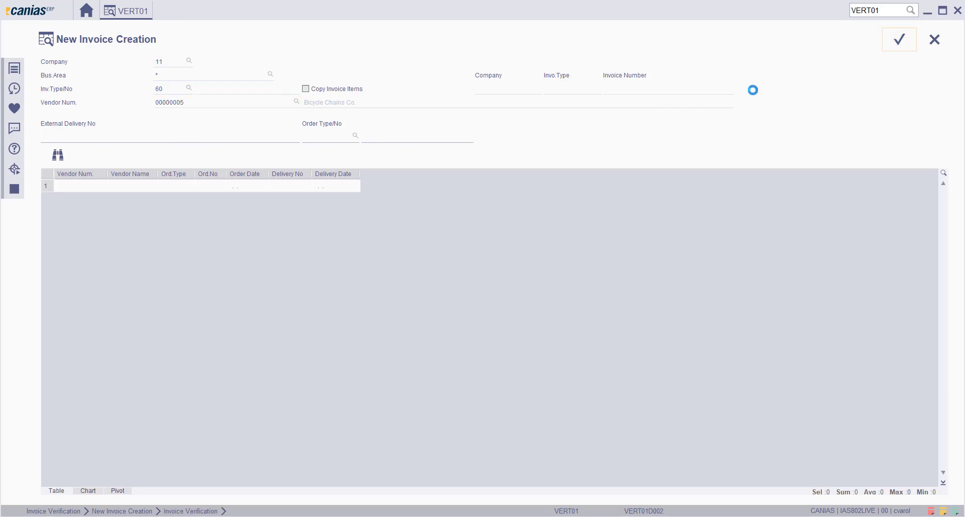
{"action": "left_click", "coordinate": [899, 39]}
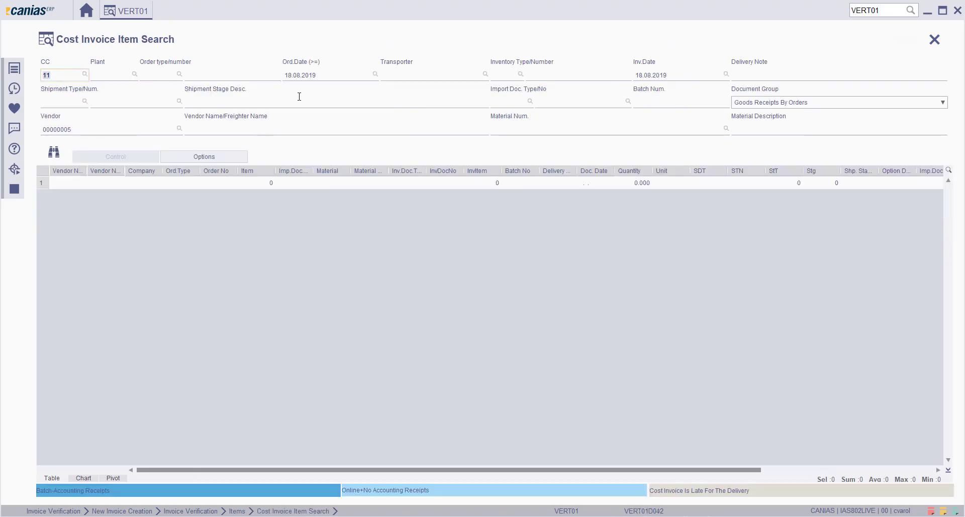
- Search the vendor's order items 00000113 and 00000114 and transfer both to the invoice
{"action": "left_click", "coordinate": [232, 74]}
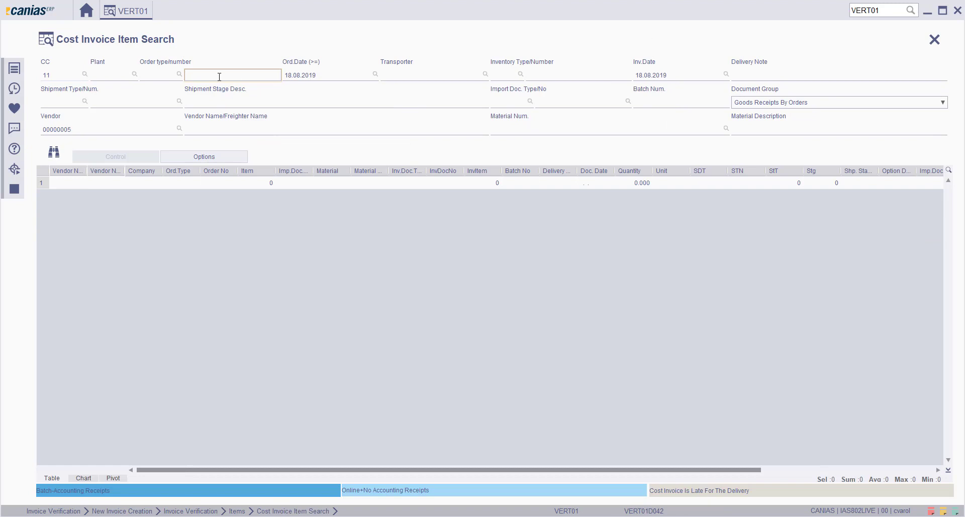
{"action": "mouse_move", "coordinate": [67, 75]}
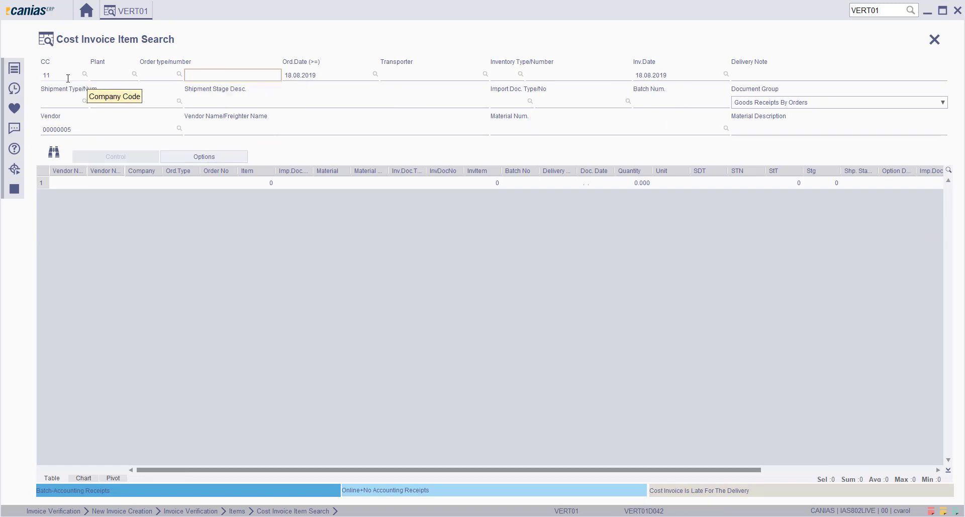
{"action": "mouse_move", "coordinate": [53, 152]}
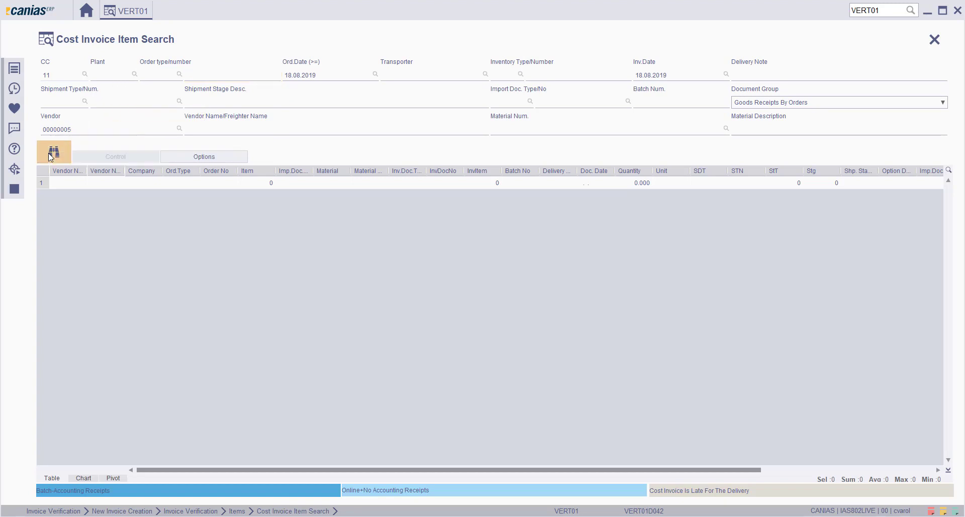
{"action": "left_click", "coordinate": [54, 152]}
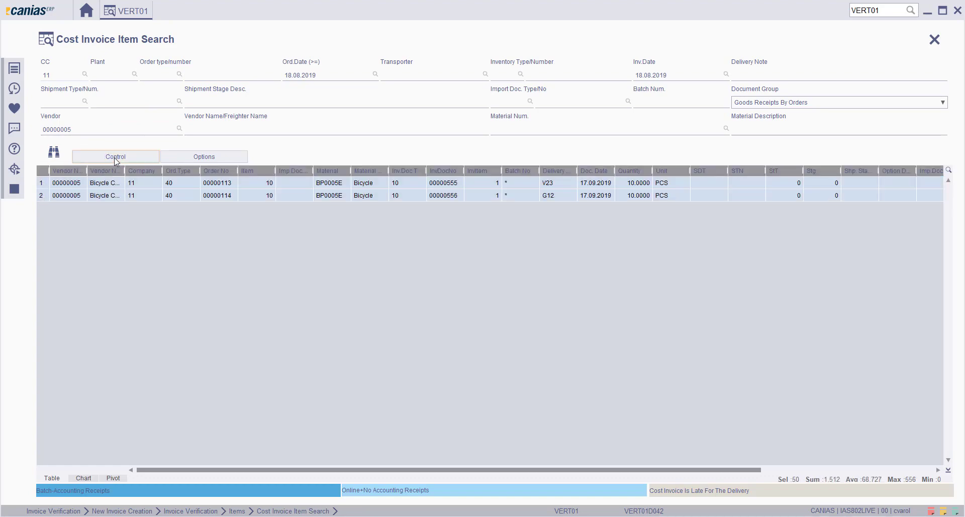
{"action": "left_click", "coordinate": [115, 156]}
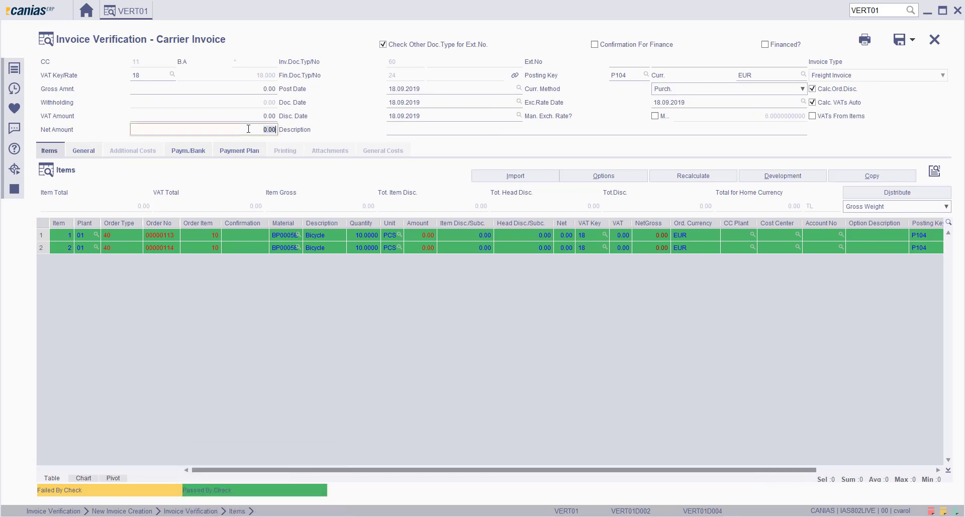
- Enter 5,000.00 as the carrier invoice's net amount
{"action": "type", "text": "500"}
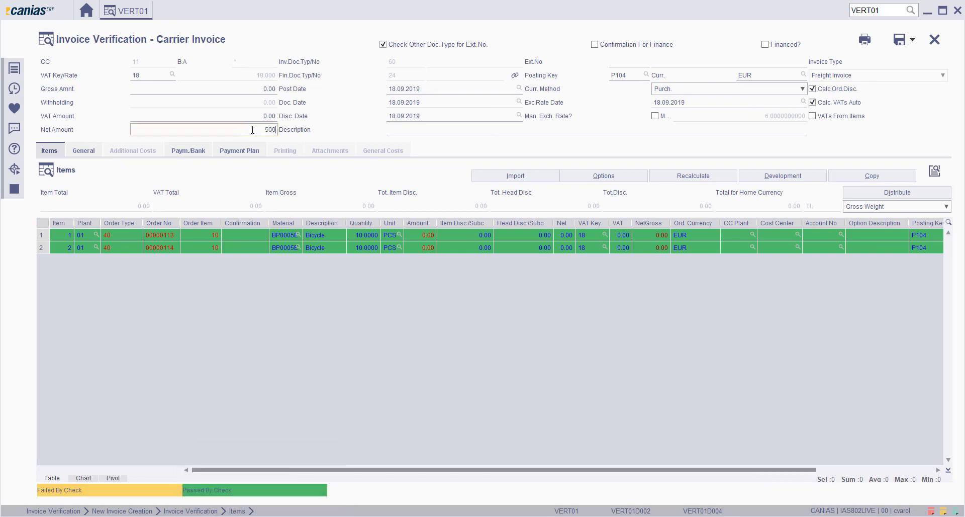
{"action": "key", "text": "Return"}
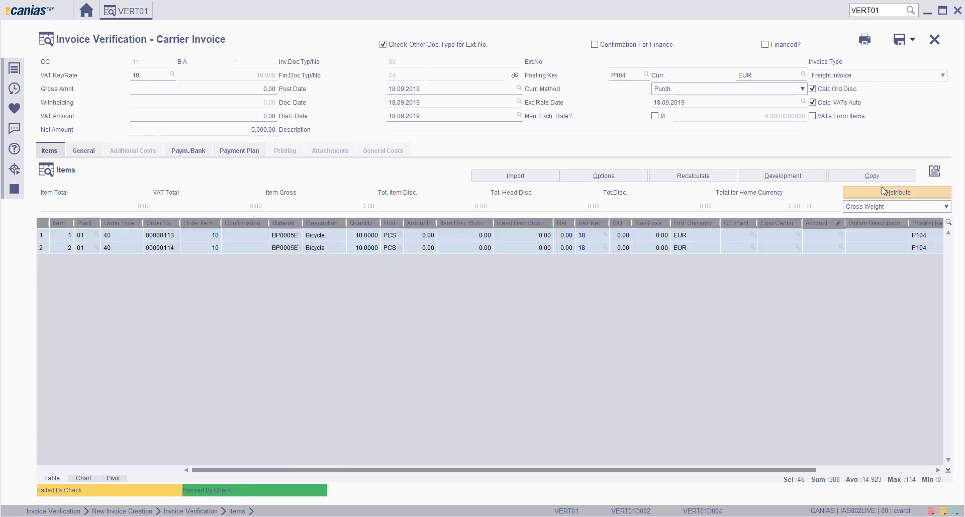
{"action": "mouse_move", "coordinate": [860, 211]}
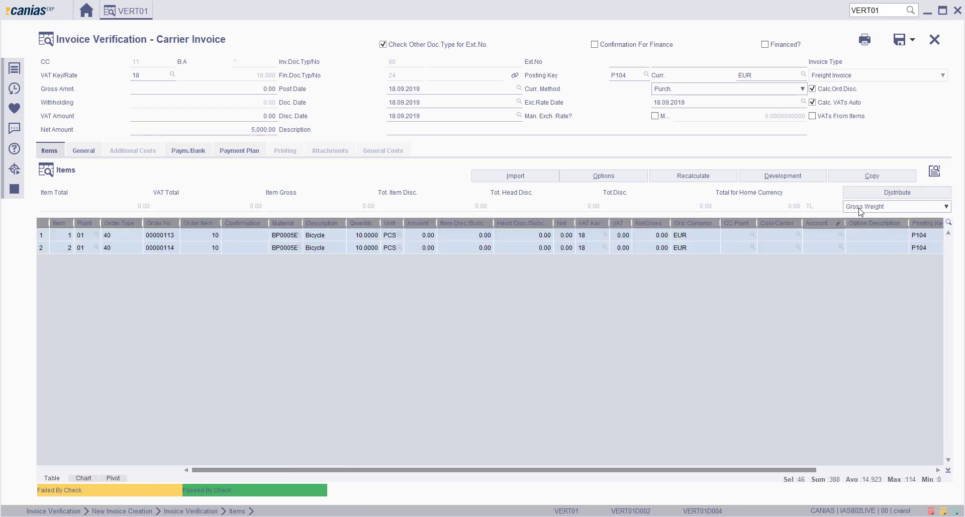
- Distribute the 5,000.00 by Quantity so each bicycle item carries 2,500.00
{"action": "left_click", "coordinate": [945, 206]}
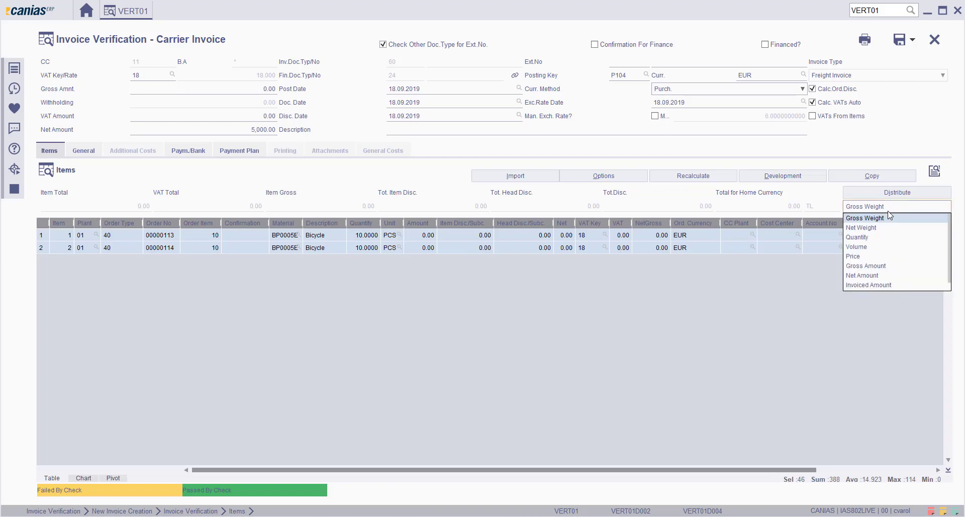
{"action": "mouse_move", "coordinate": [872, 223]}
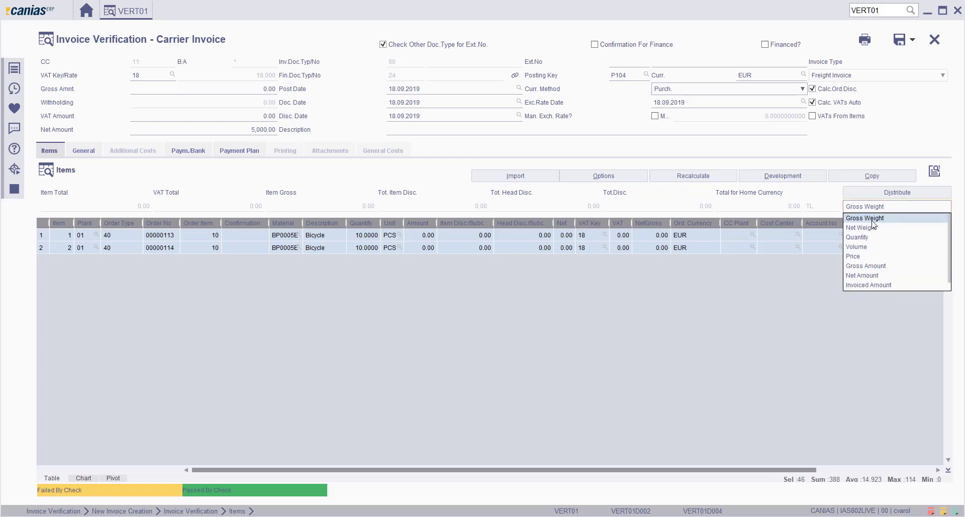
{"action": "mouse_move", "coordinate": [867, 256]}
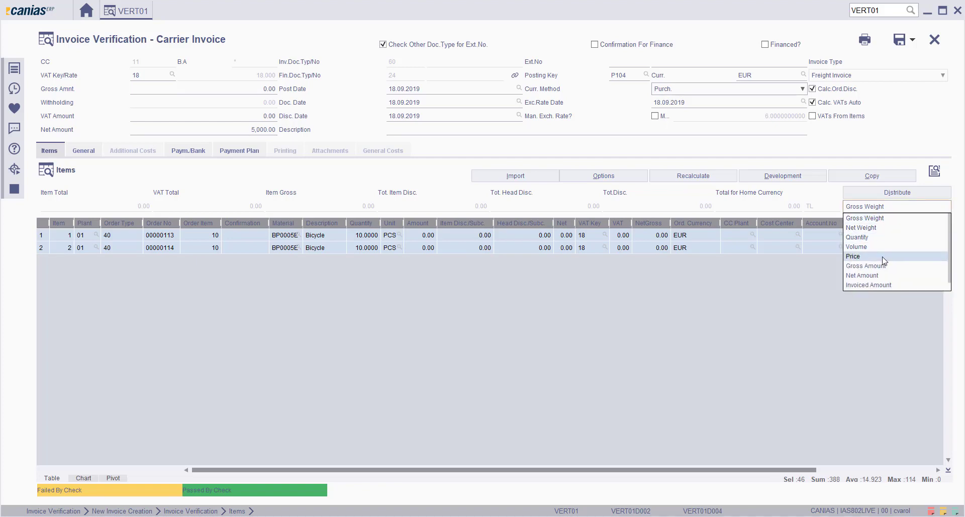
{"action": "mouse_move", "coordinate": [874, 237]}
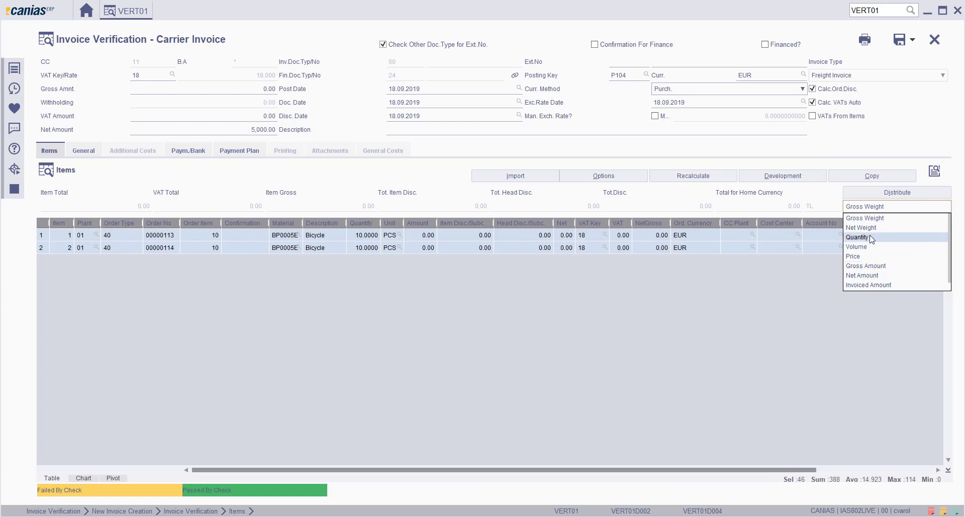
{"action": "left_click", "coordinate": [858, 237]}
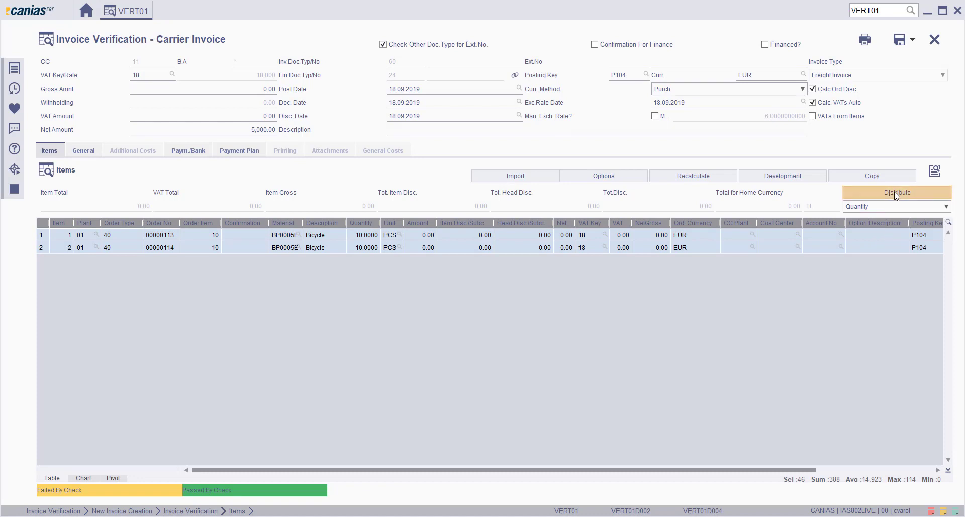
{"action": "left_click", "coordinate": [895, 192]}
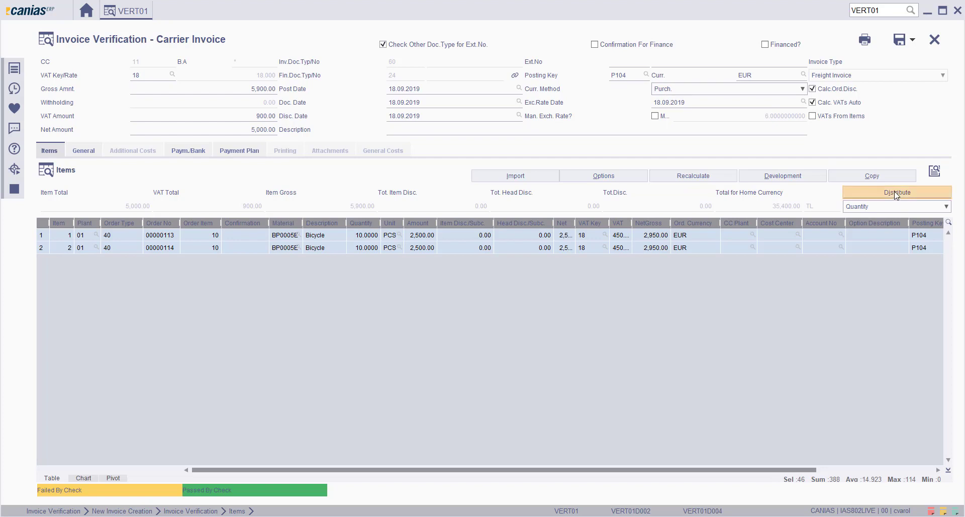
{"action": "mouse_move", "coordinate": [462, 230]}
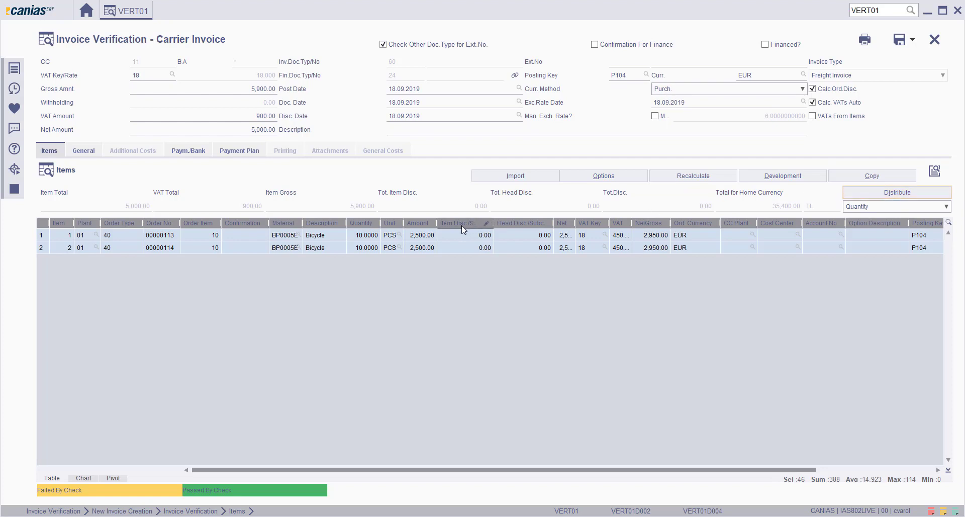
{"action": "mouse_move", "coordinate": [435, 247]}
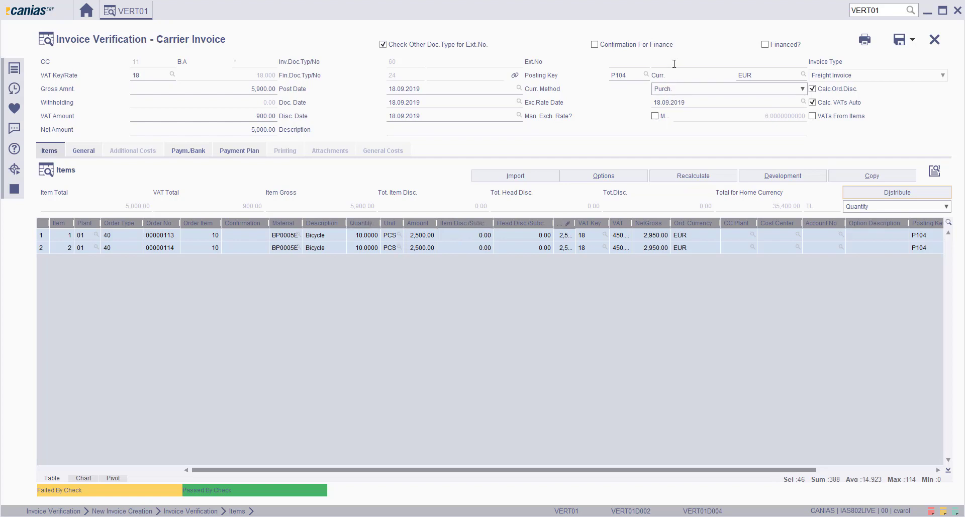
- Record external invoice number 562256633 in the Ext.No field
{"action": "left_click", "coordinate": [729, 62]}
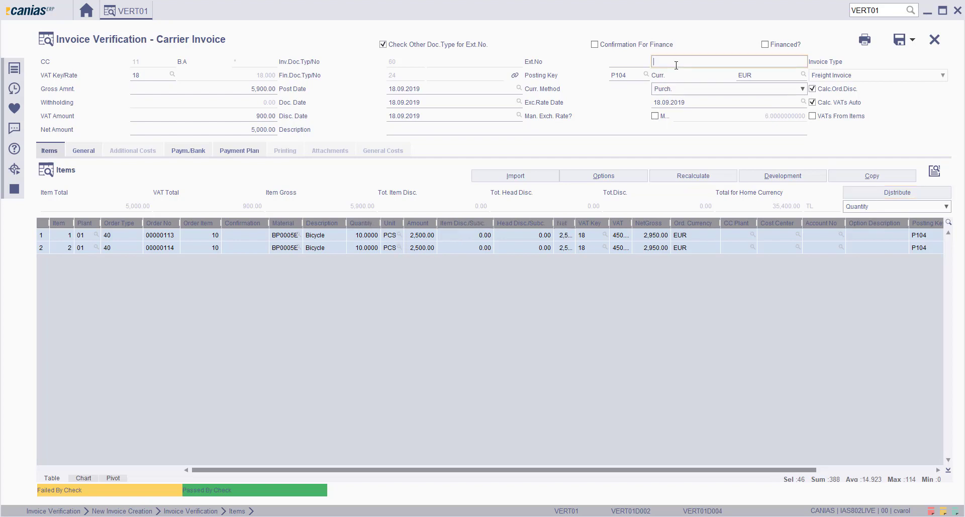
{"action": "type", "text": "562256633"}
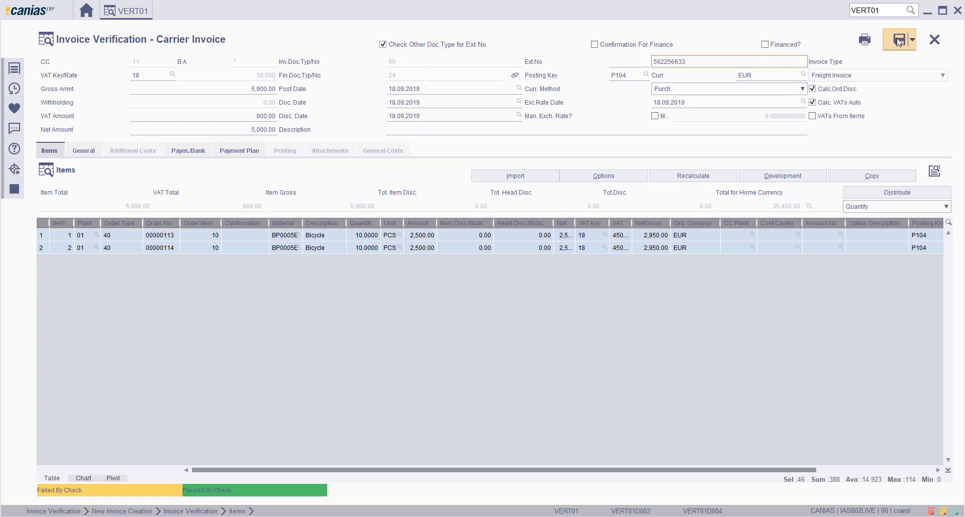
{"action": "left_click", "coordinate": [895, 39]}
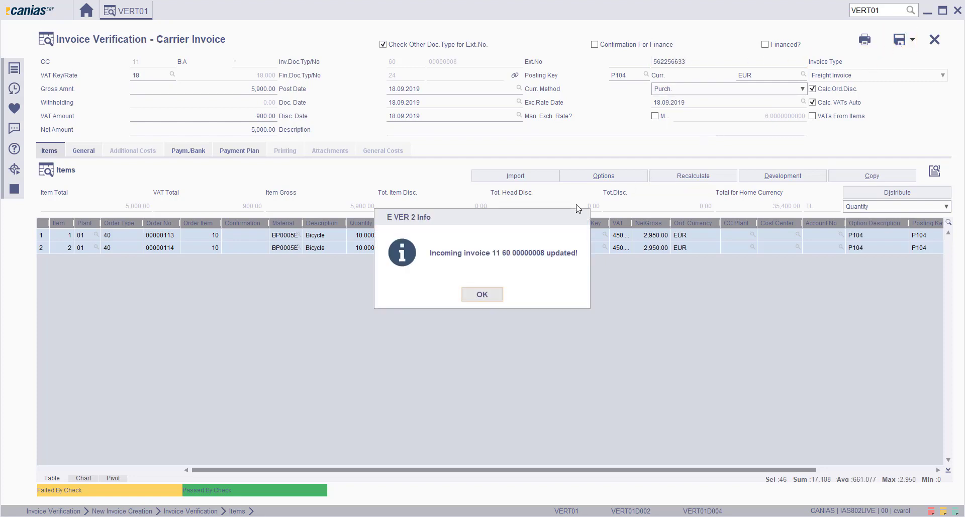
{"action": "left_click", "coordinate": [481, 294]}
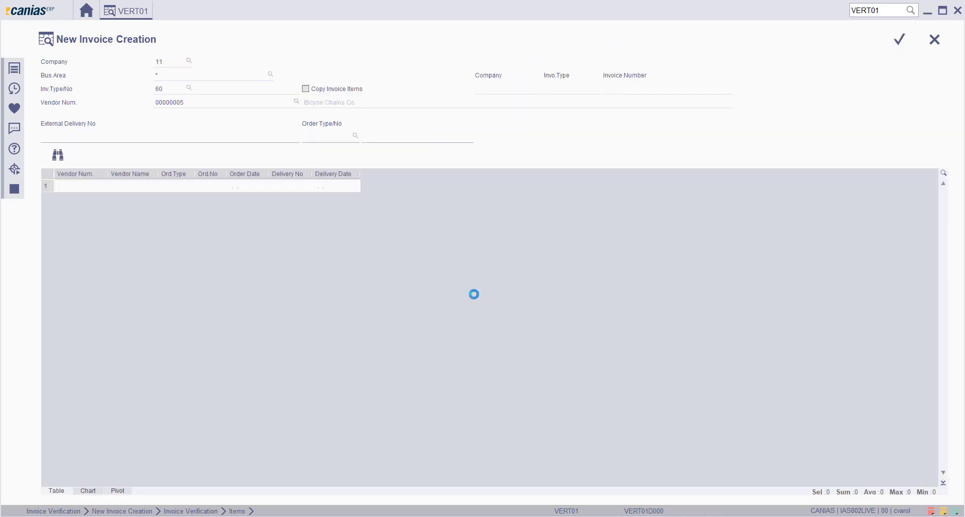
{"action": "left_click", "coordinate": [899, 39]}
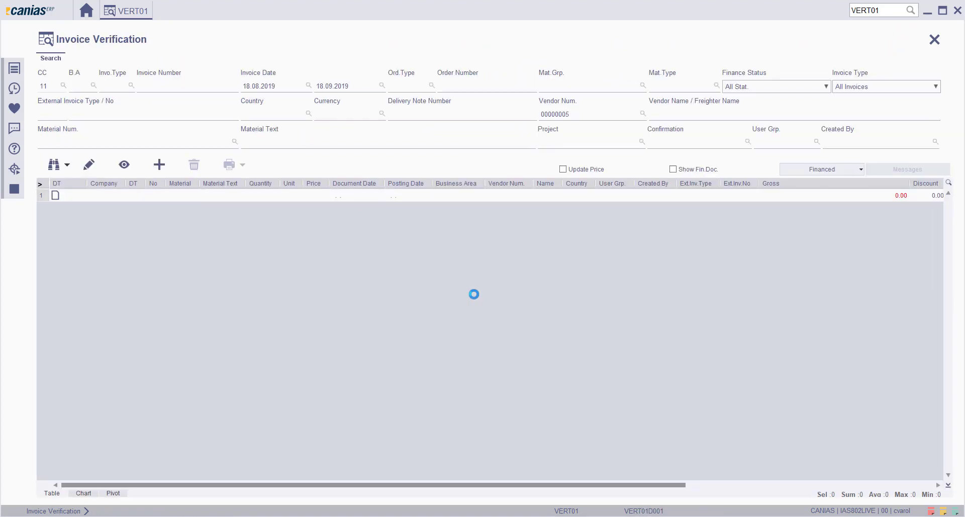